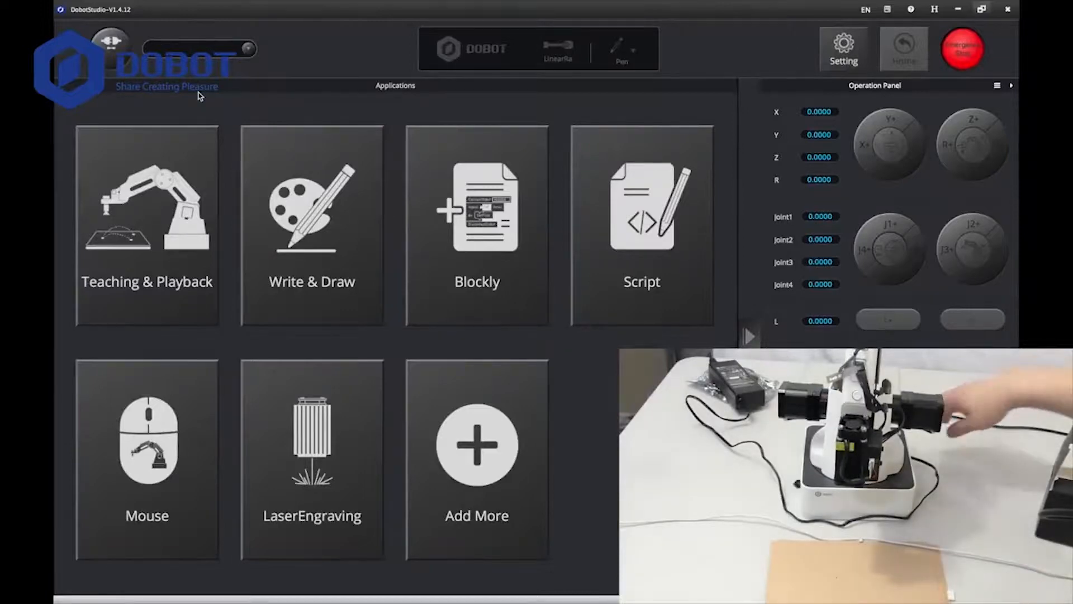
Connect to the robot arm on serial port /dev/cu.wchusbserial1460.
{"action": "left_click", "coordinate": [199, 48]}
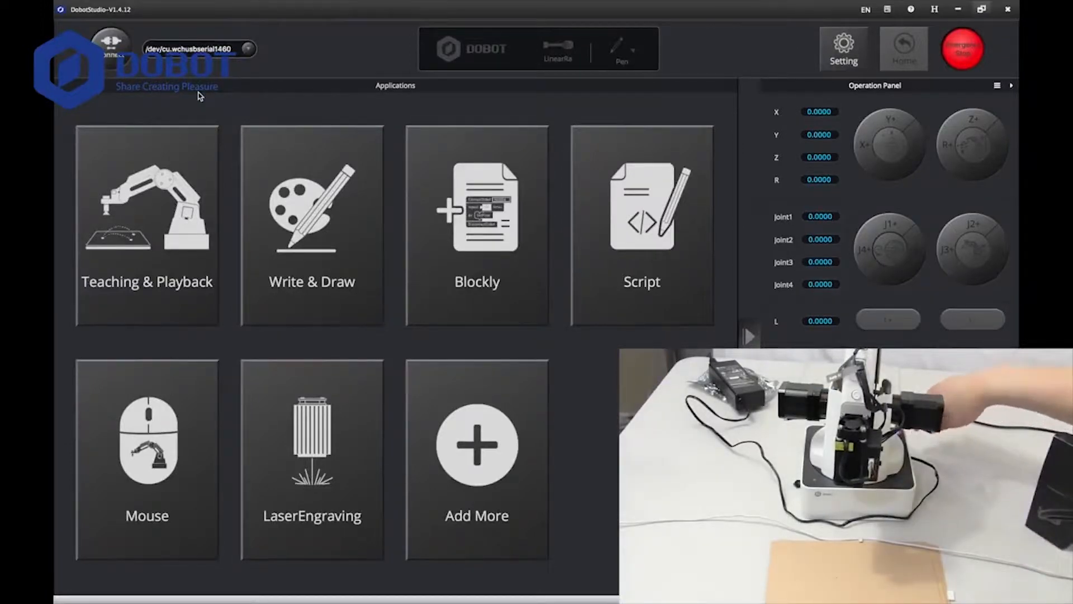
{"action": "mouse_move", "coordinate": [111, 58]}
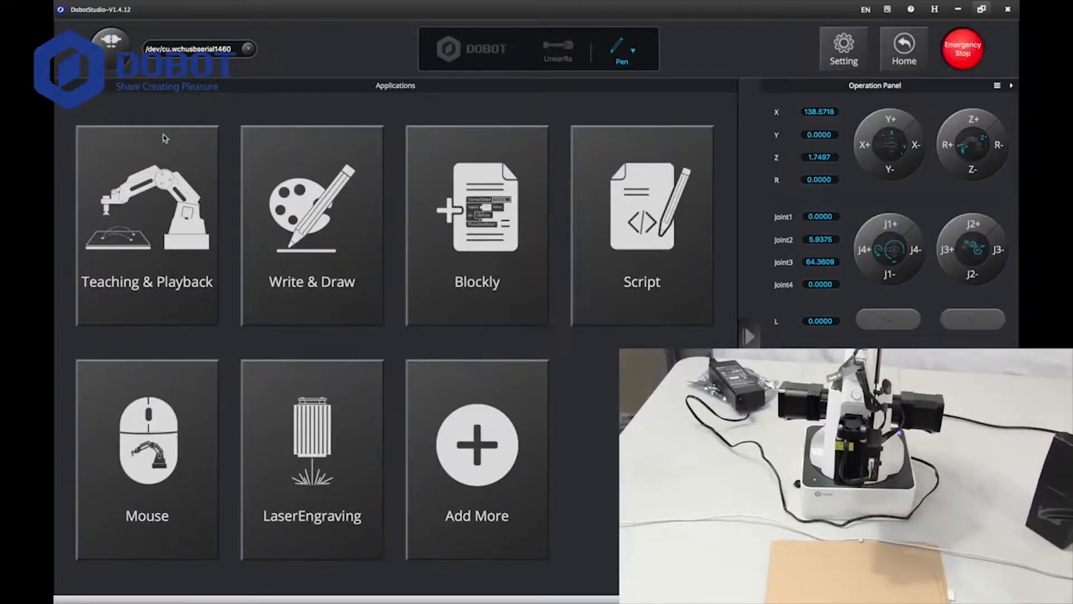
{"action": "mouse_move", "coordinate": [147, 226]}
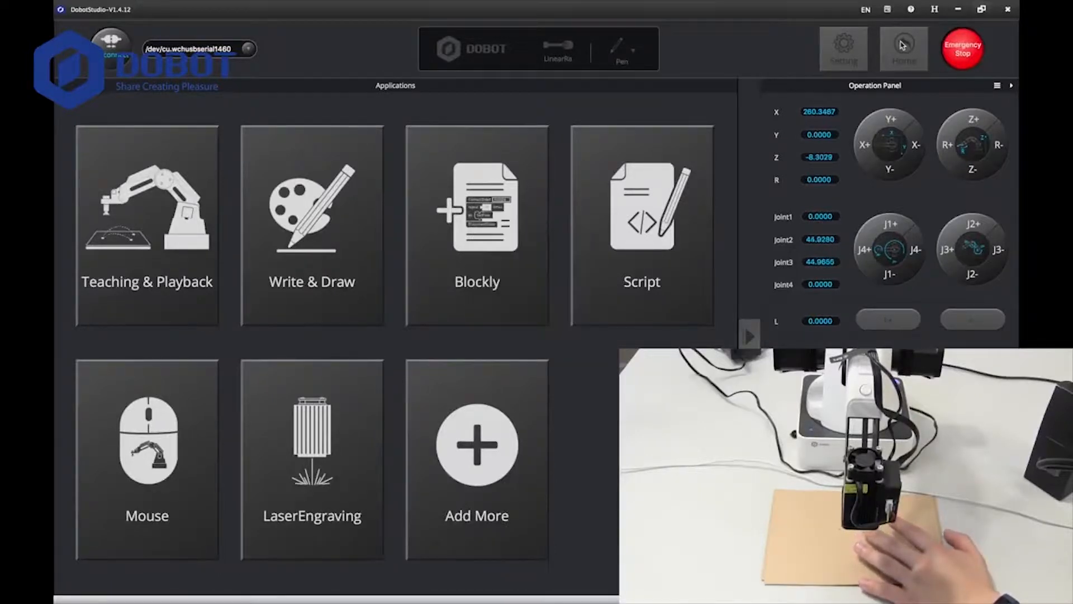
Re-home the arm and choose Laser as the end-effector tool.
{"action": "left_click", "coordinate": [903, 48]}
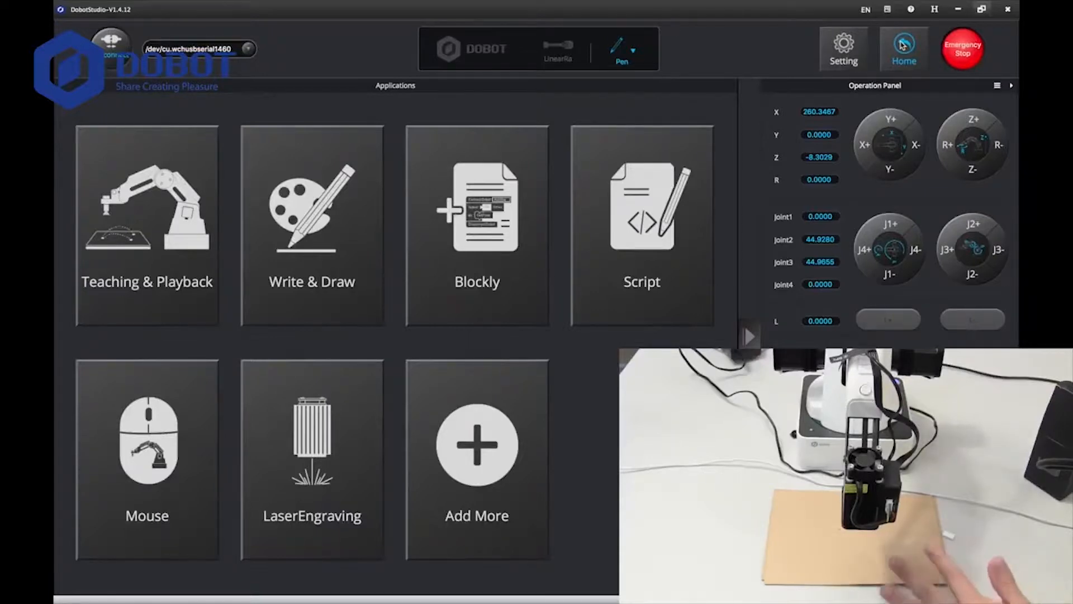
{"action": "mouse_move", "coordinate": [681, 278]}
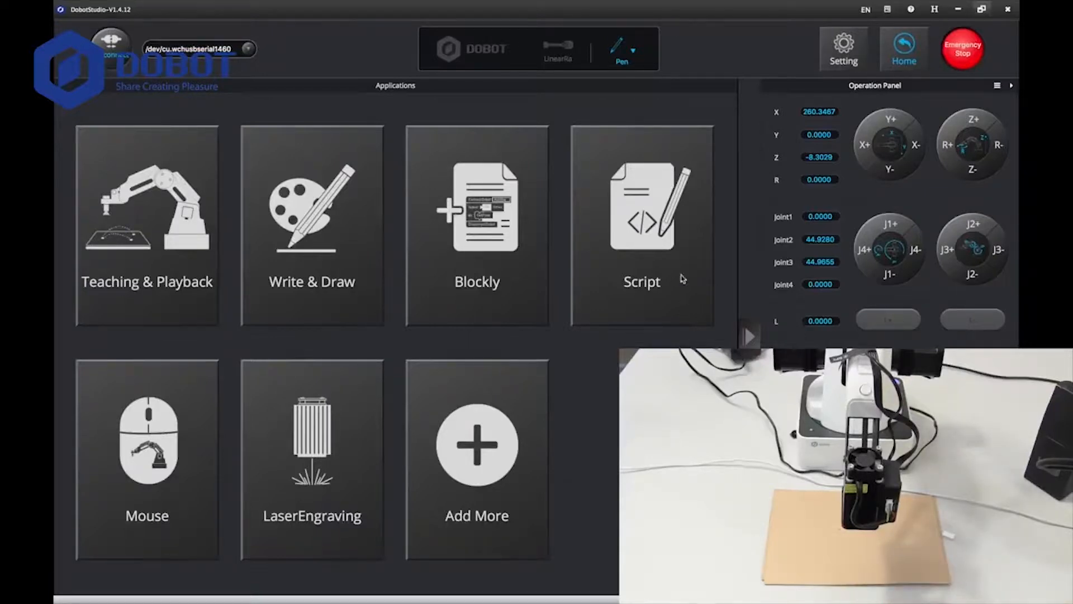
{"action": "mouse_move", "coordinate": [639, 156]}
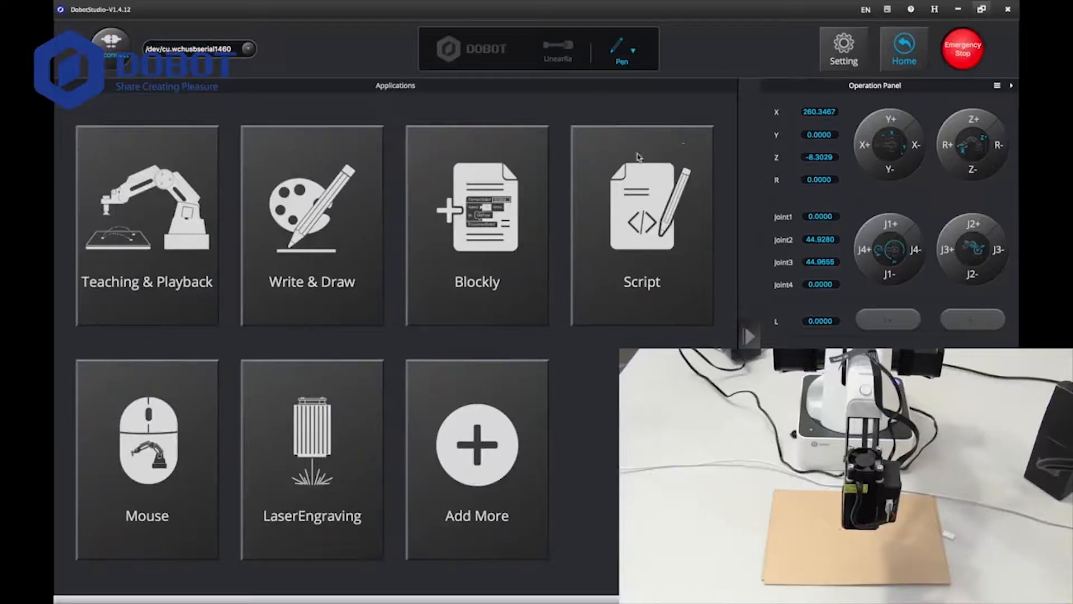
{"action": "left_click", "coordinate": [630, 49]}
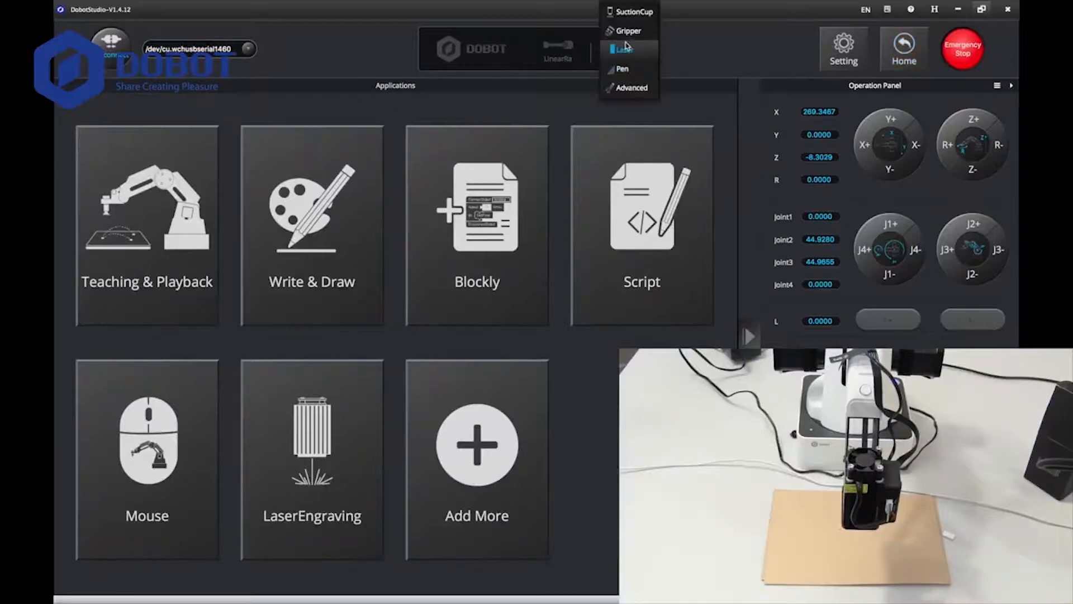
{"action": "left_click", "coordinate": [622, 48]}
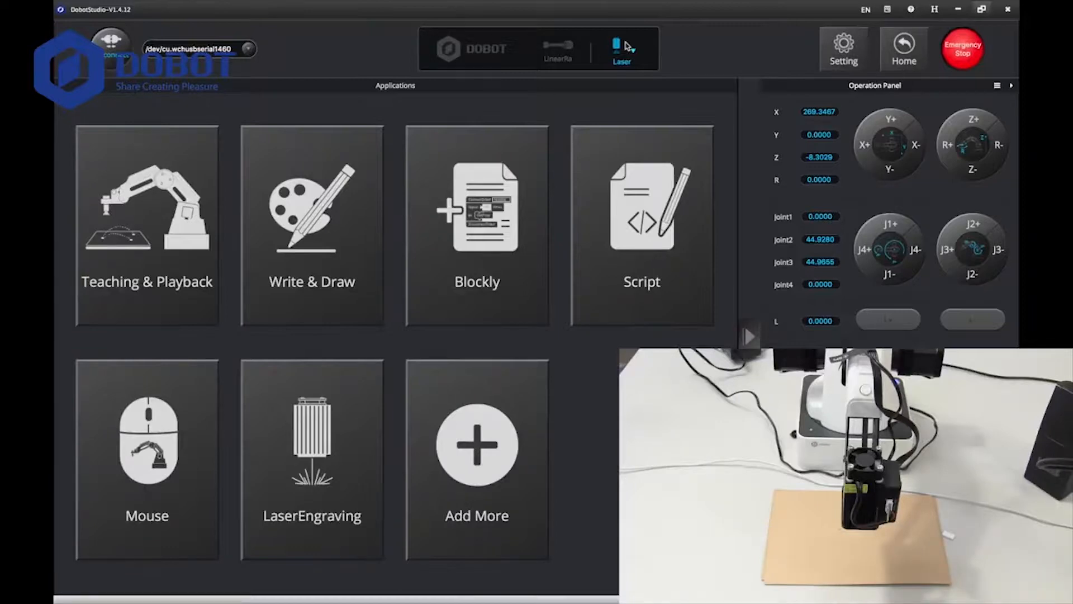
{"action": "mouse_move", "coordinate": [850, 334]}
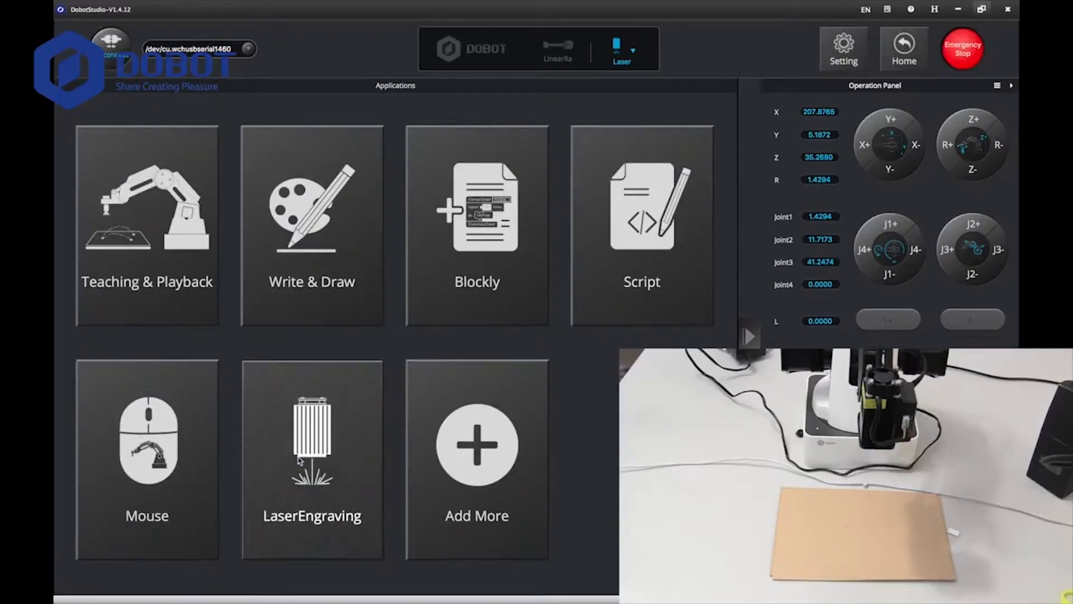
Enter the LaserEngraving workspace from the Applications page.
{"action": "left_click", "coordinate": [311, 444]}
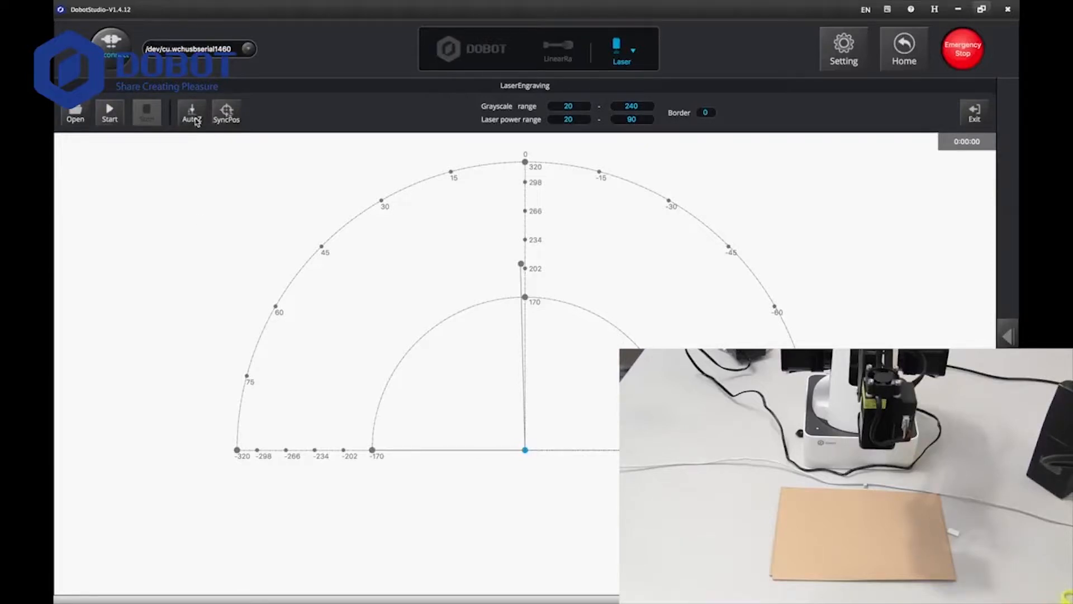
{"action": "mouse_move", "coordinate": [194, 138]}
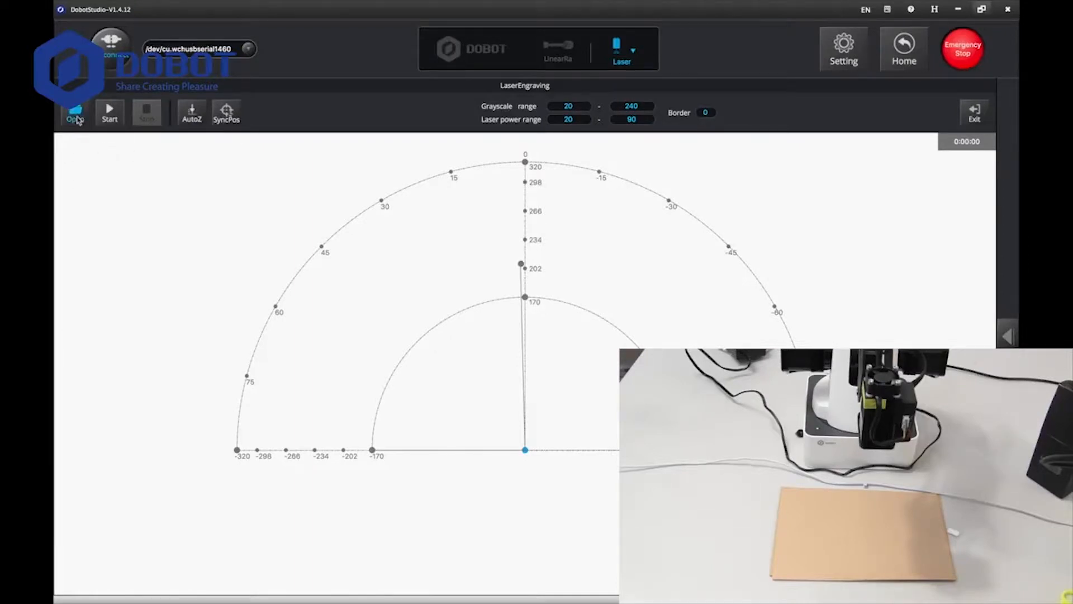
{"action": "mouse_move", "coordinate": [368, 322]}
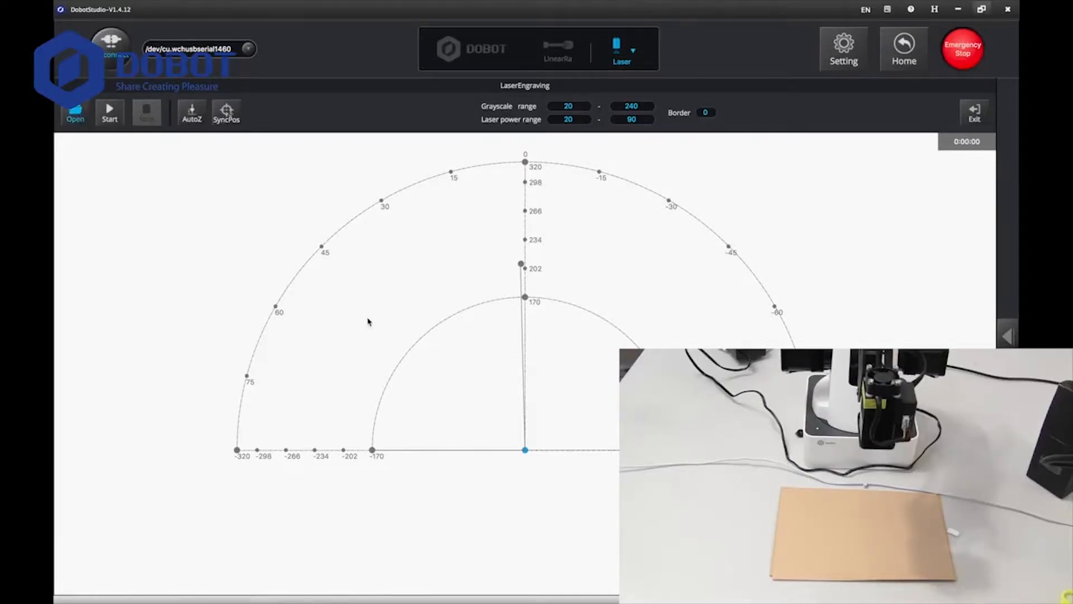
{"action": "mouse_move", "coordinate": [368, 300]}
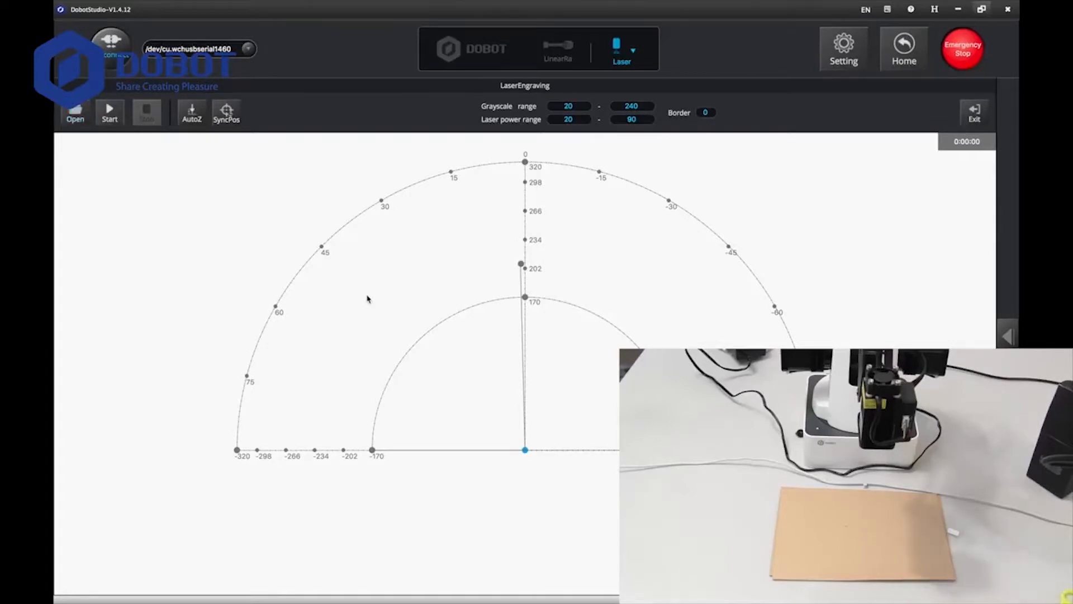
Start an image import and browse the Desktop and Documents folders for the photo.
{"action": "left_click", "coordinate": [75, 112]}
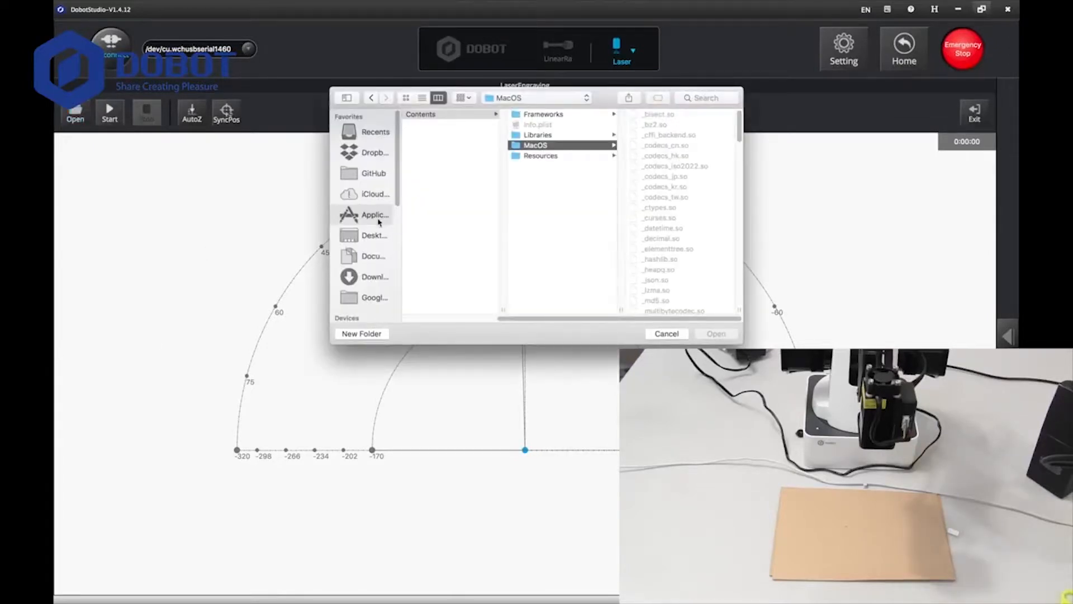
{"action": "mouse_move", "coordinate": [311, 263]}
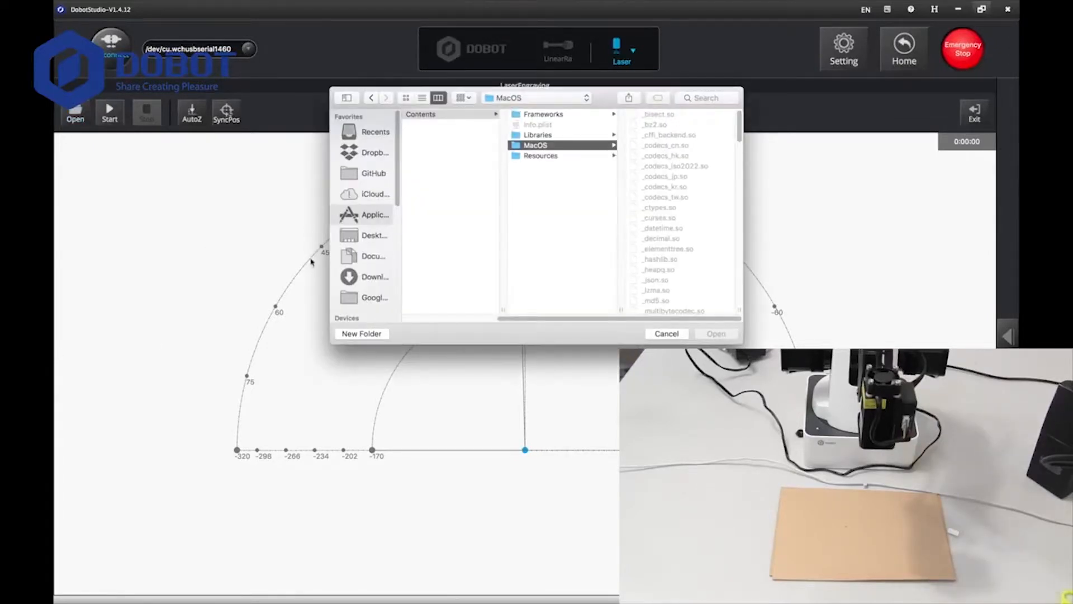
{"action": "left_click", "coordinate": [374, 235]}
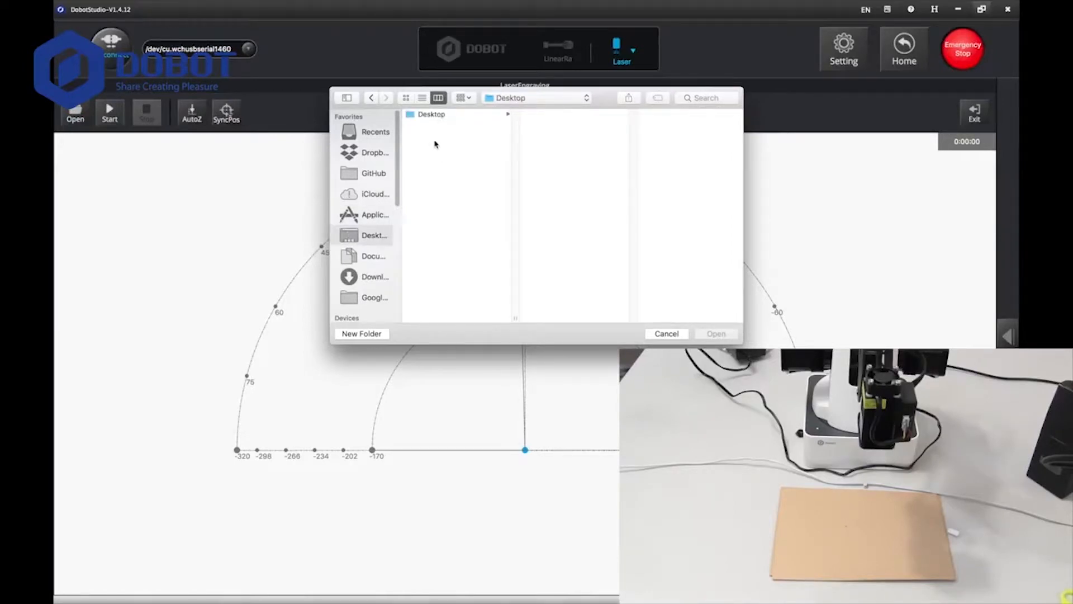
{"action": "left_click", "coordinate": [430, 114]}
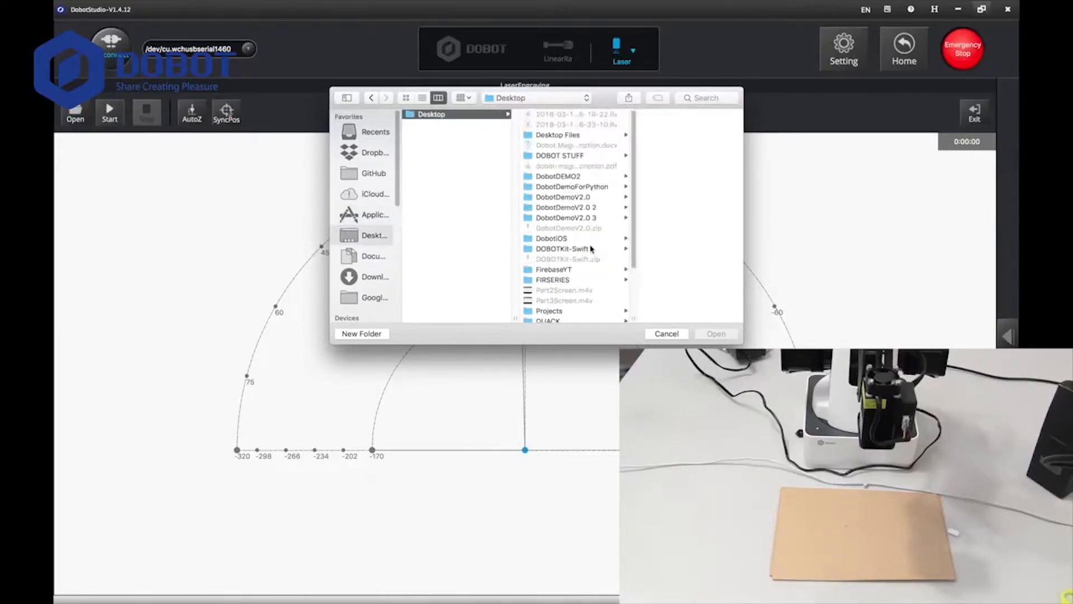
{"action": "left_click", "coordinate": [558, 135]}
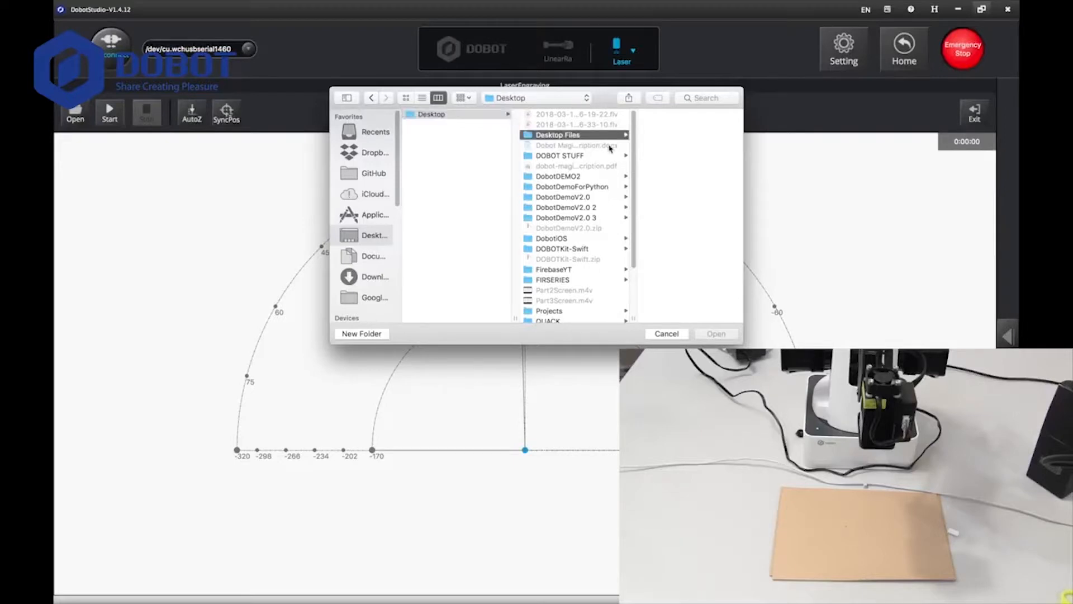
{"action": "left_click", "coordinate": [557, 134]}
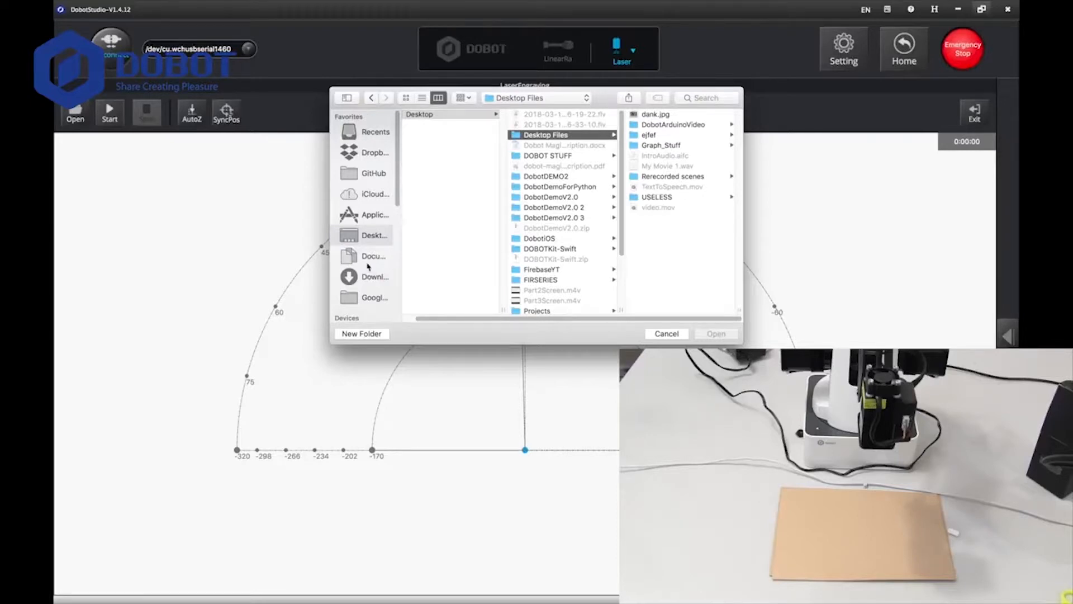
{"action": "left_click", "coordinate": [373, 255]}
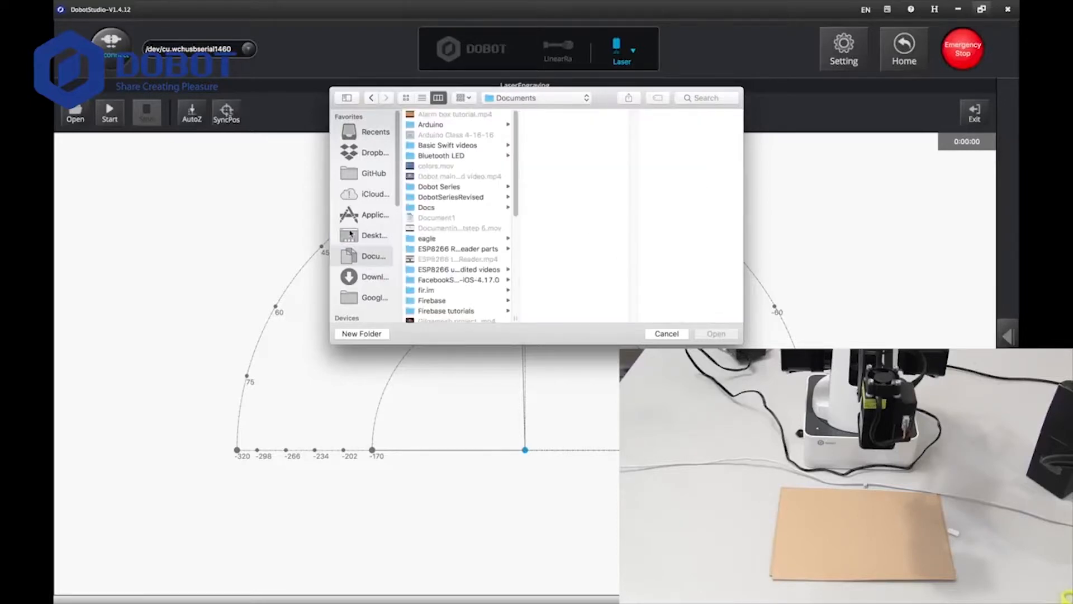
{"action": "left_click", "coordinate": [373, 235]}
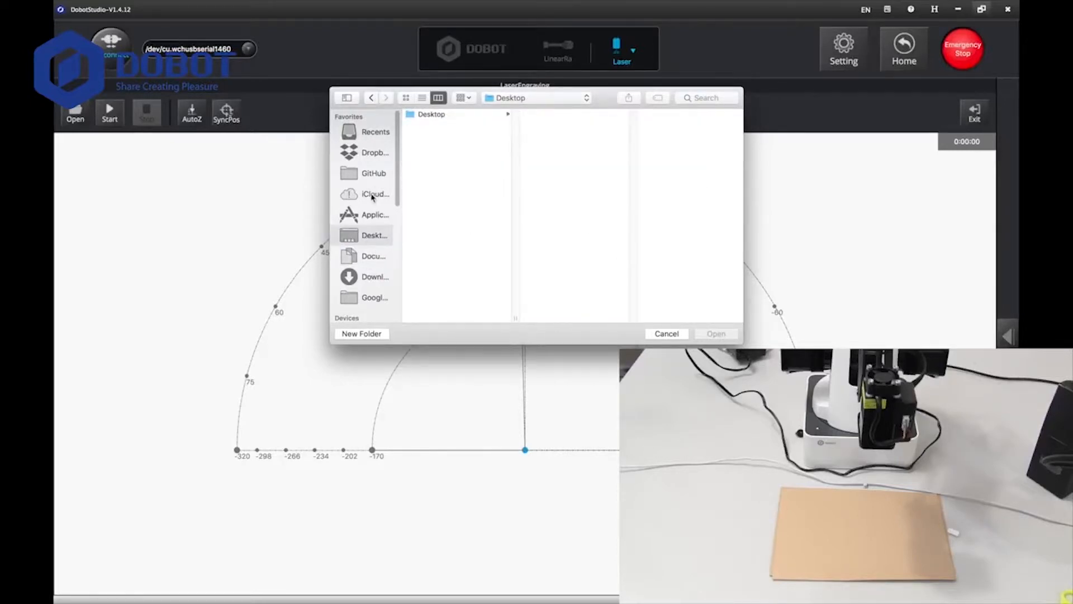
Load Jeffrey-Photo.jpg from Recents into the engraving area.
{"action": "left_click", "coordinate": [376, 132]}
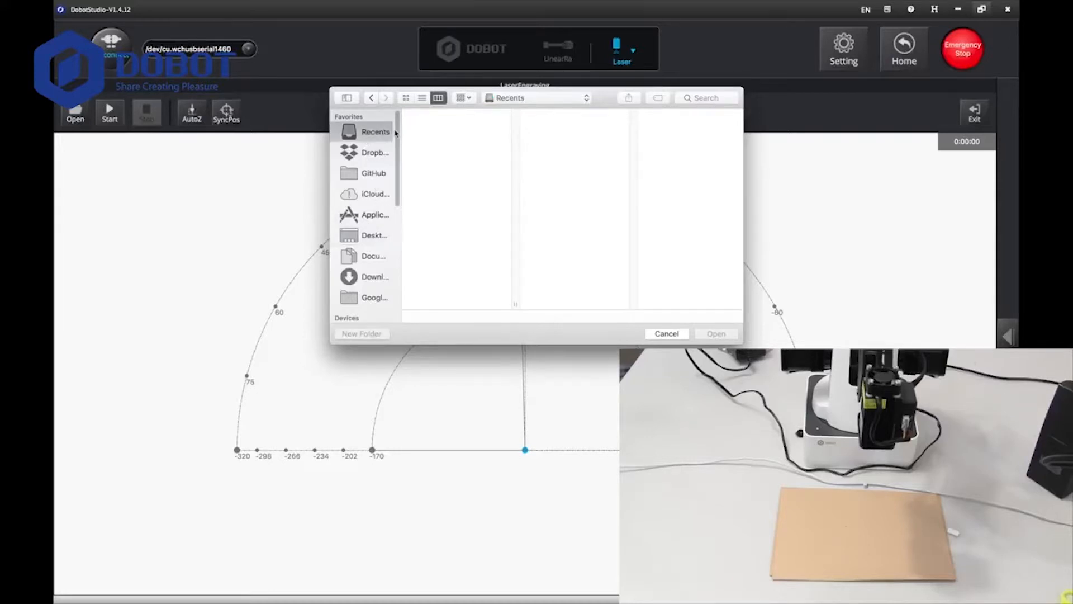
{"action": "left_click", "coordinate": [375, 132]}
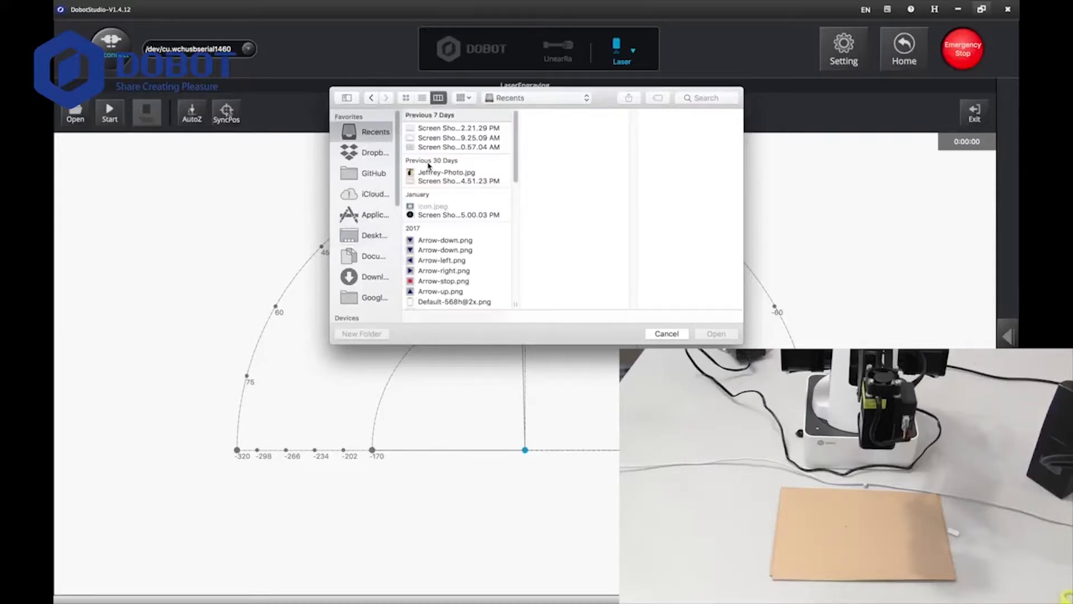
{"action": "left_click", "coordinate": [446, 172]}
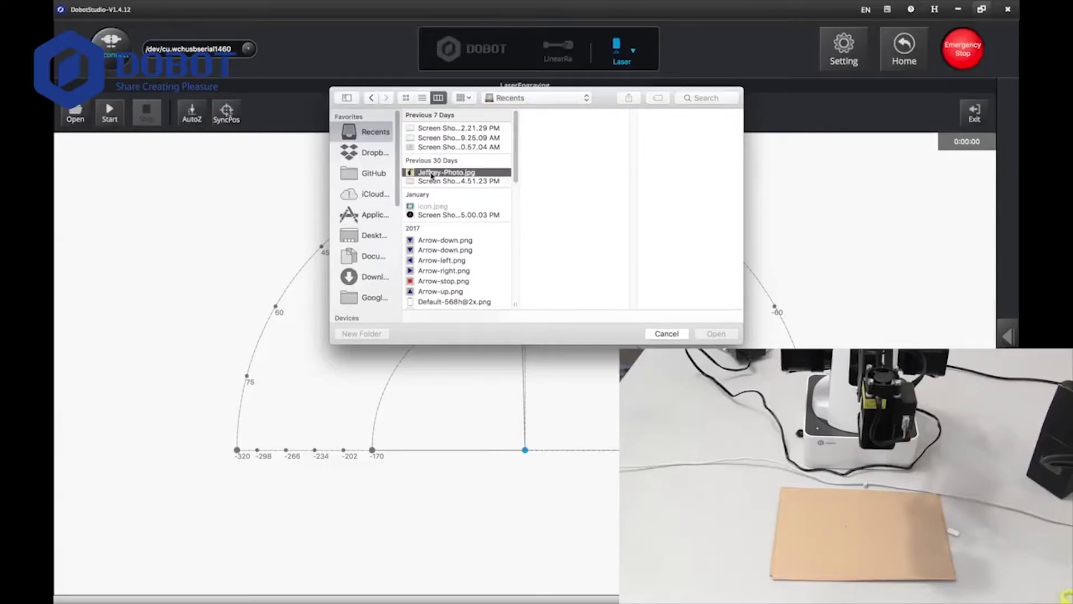
{"action": "left_click", "coordinate": [446, 172]}
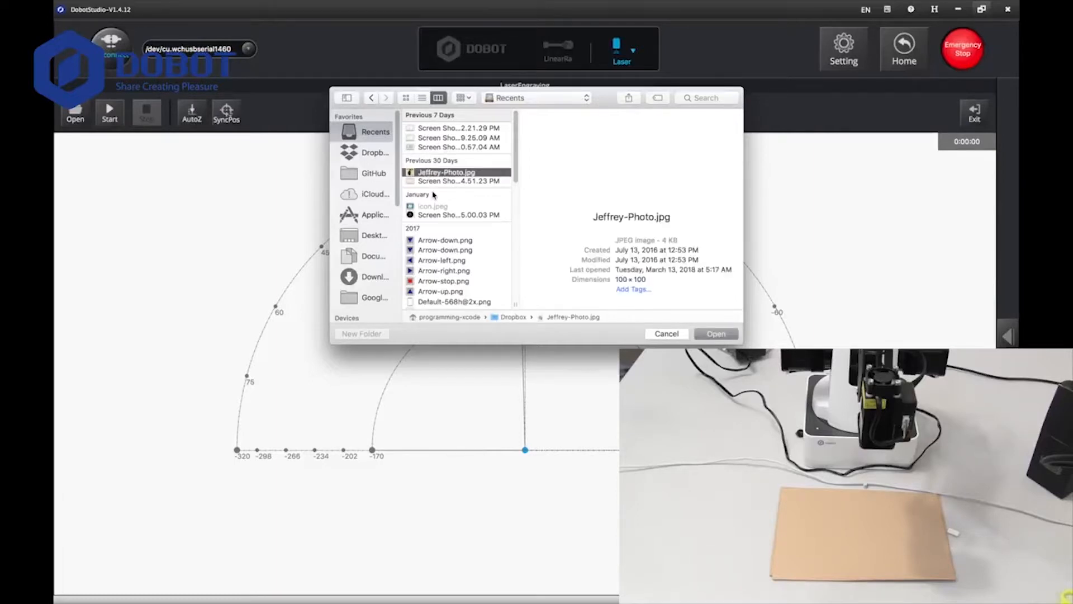
{"action": "left_click", "coordinate": [715, 333]}
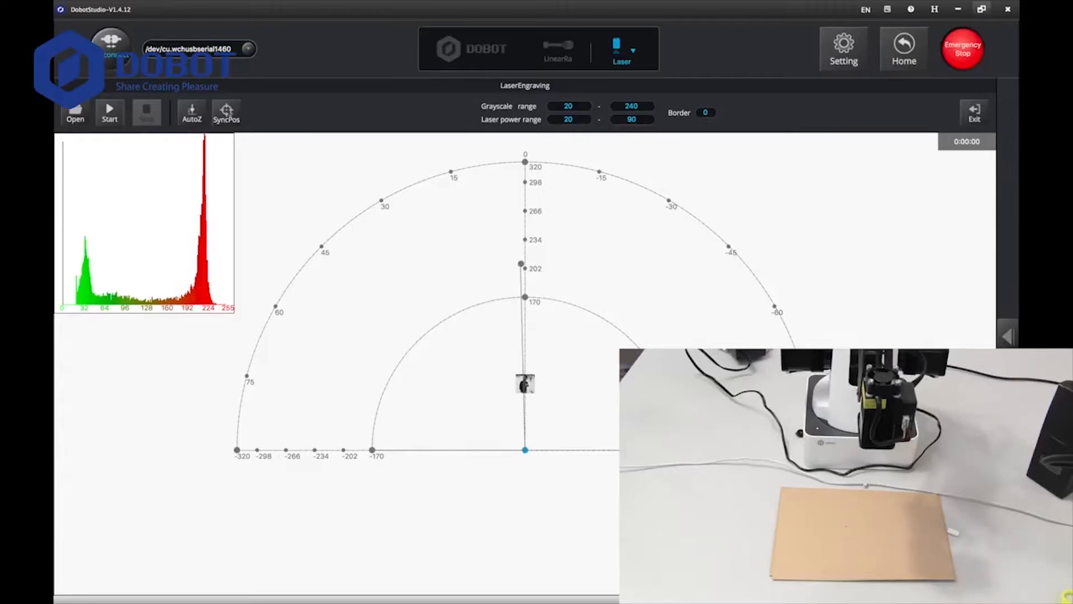
{"action": "mouse_move", "coordinate": [529, 358]}
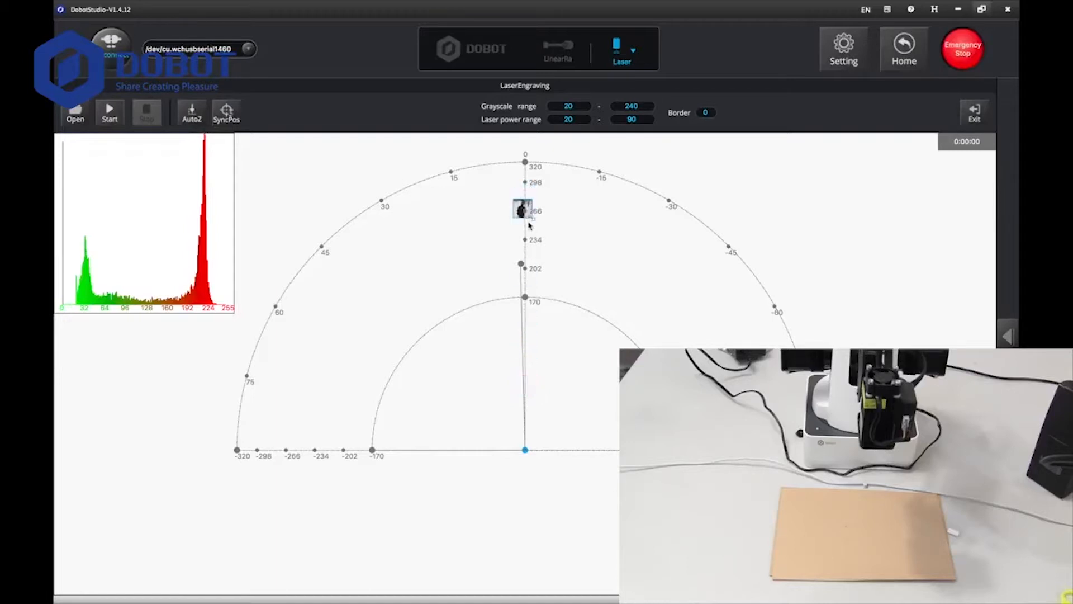
{"action": "mouse_move", "coordinate": [532, 223]}
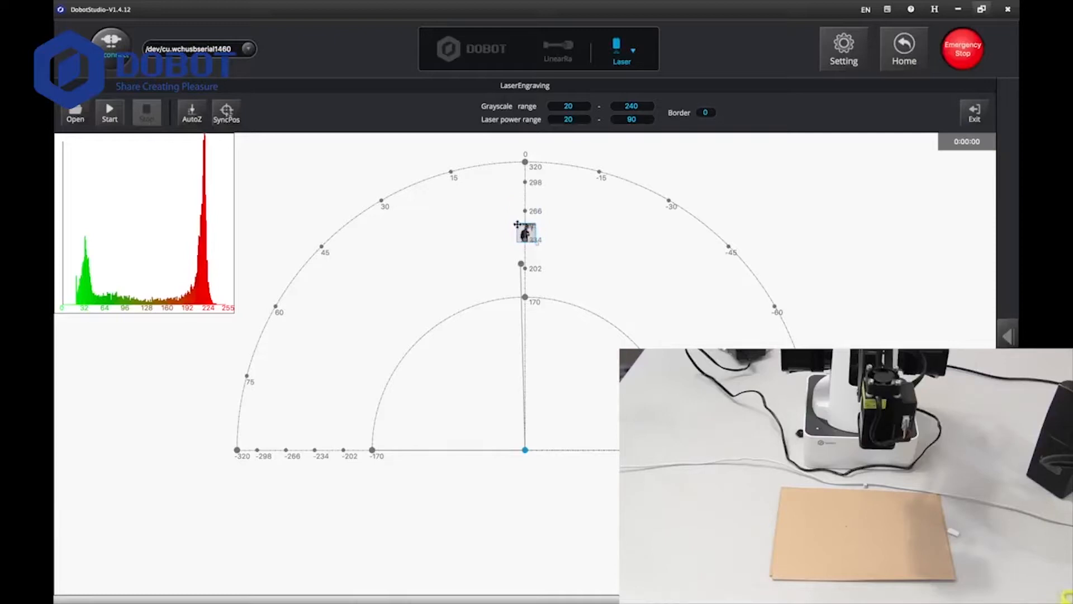
Resize the photo to width 50 and height 50 in Picture Setting.
{"action": "right_click", "coordinate": [526, 233]}
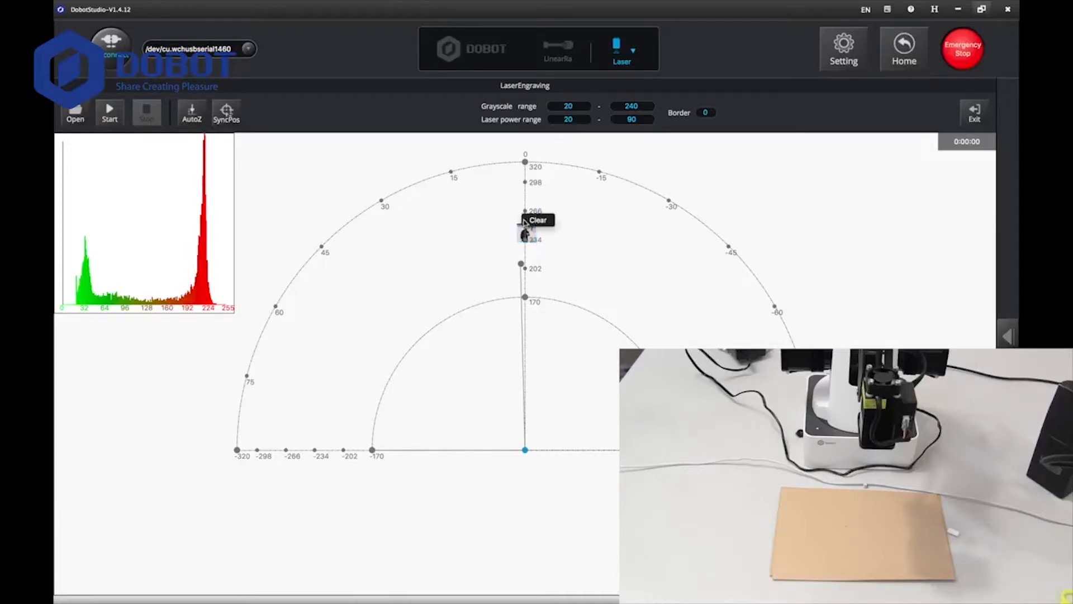
{"action": "right_click", "coordinate": [525, 229]}
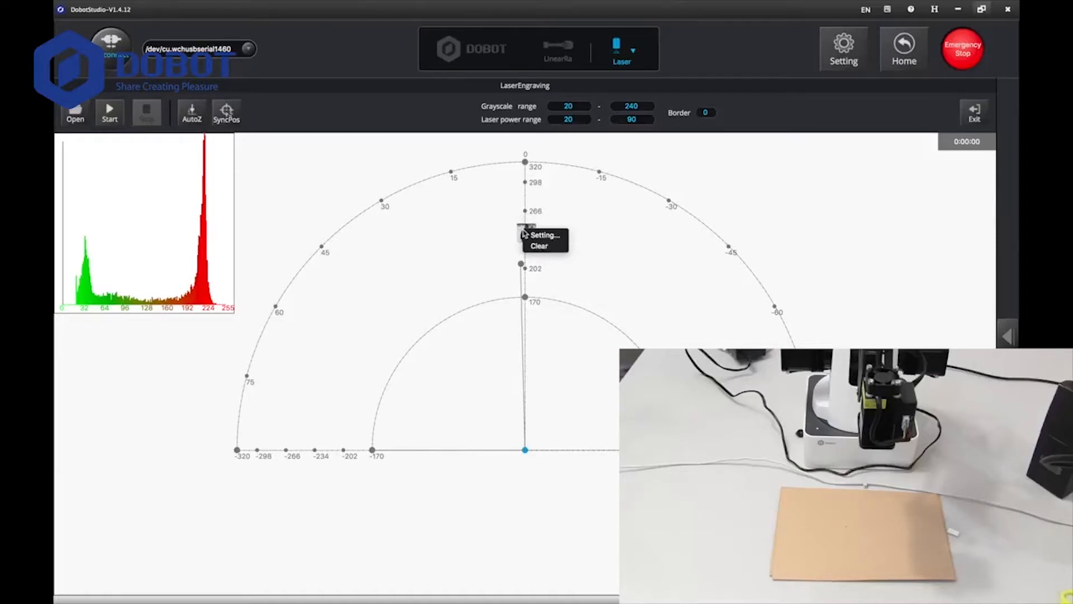
{"action": "mouse_move", "coordinate": [578, 228]}
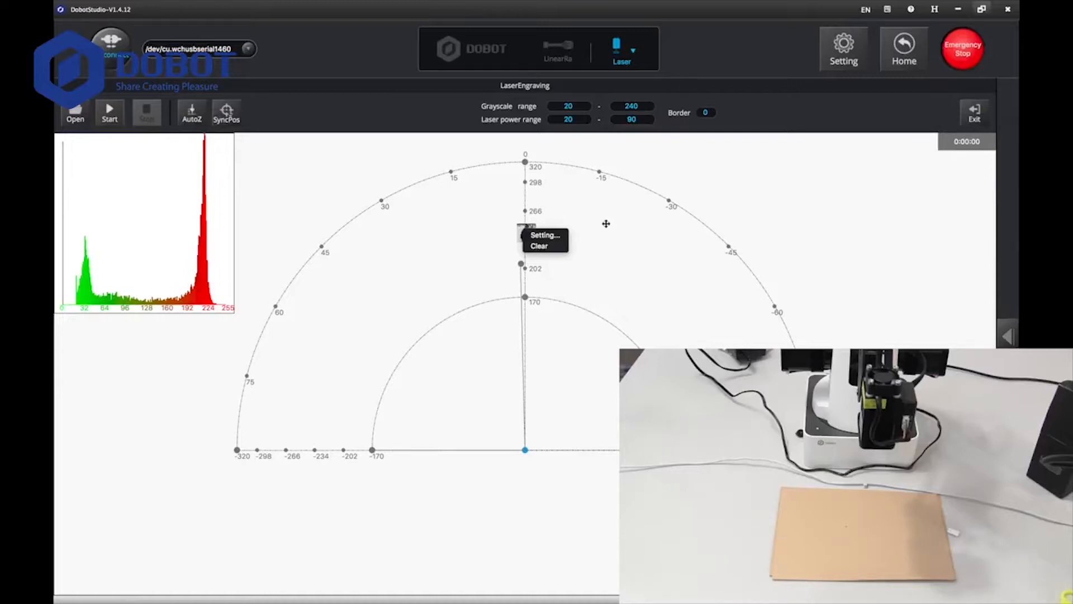
{"action": "left_click", "coordinate": [545, 235]}
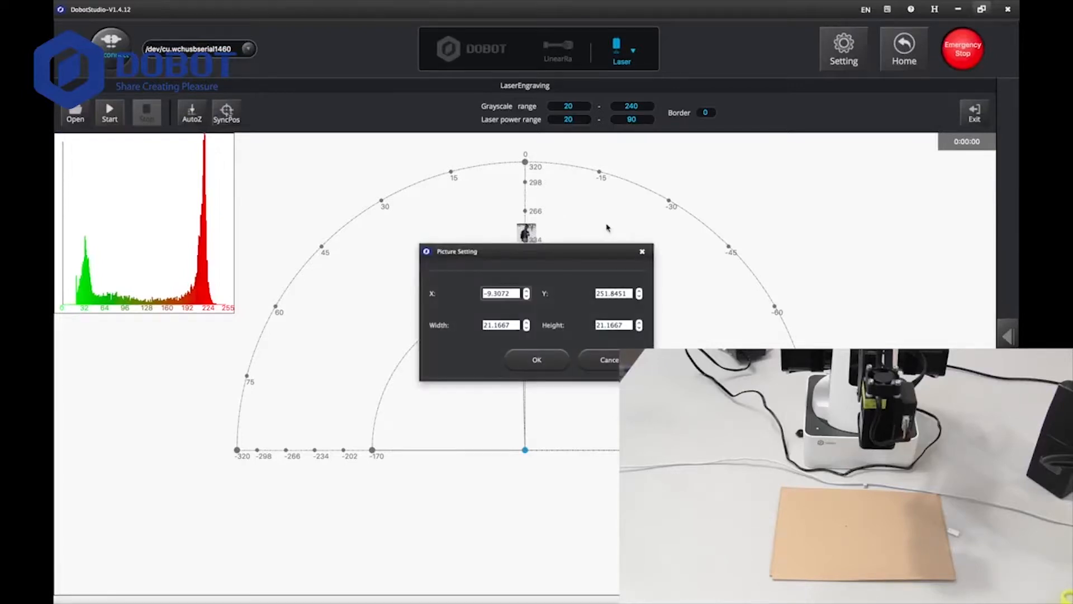
{"action": "left_click", "coordinate": [499, 324]}
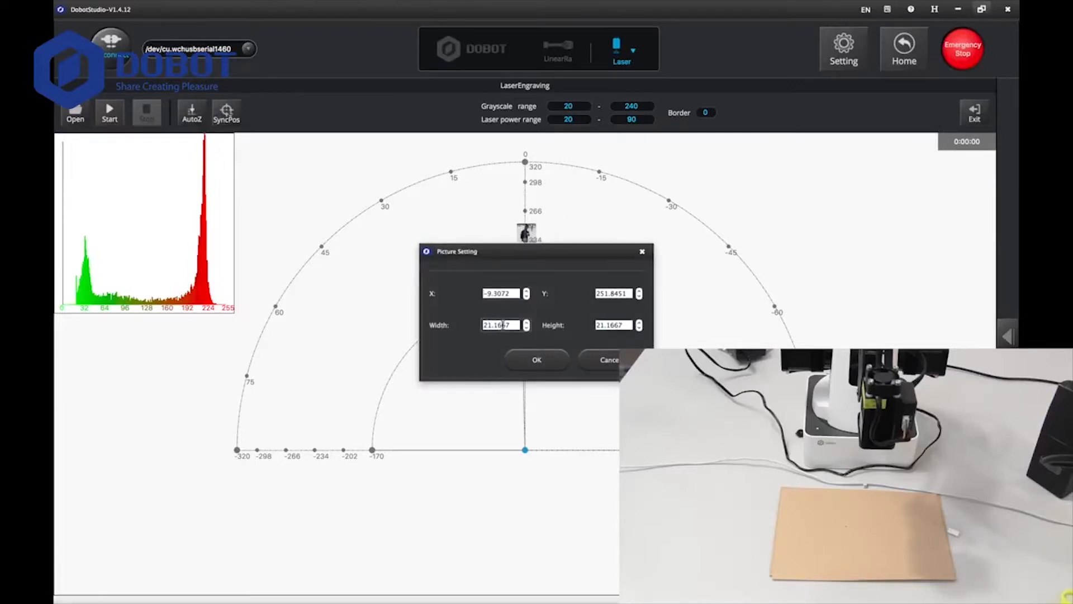
{"action": "triple_click", "coordinate": [500, 324]}
{"action": "type", "text": "50.0000"}
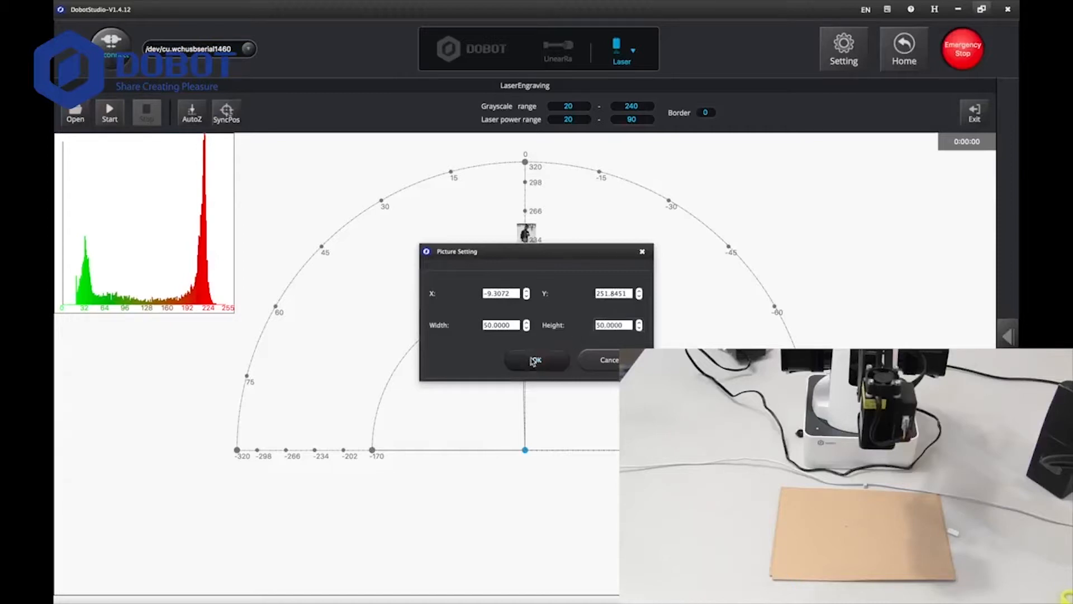
{"action": "left_click", "coordinate": [536, 360]}
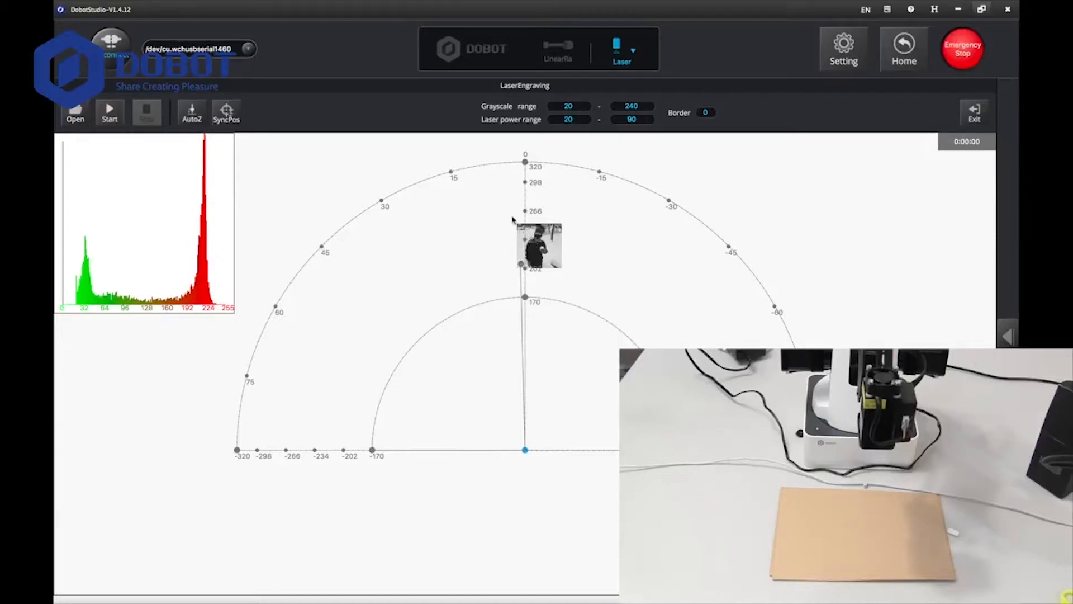
Select the 50×50 photo to nudge it up and left onto the centre line.
{"action": "left_click", "coordinate": [539, 247]}
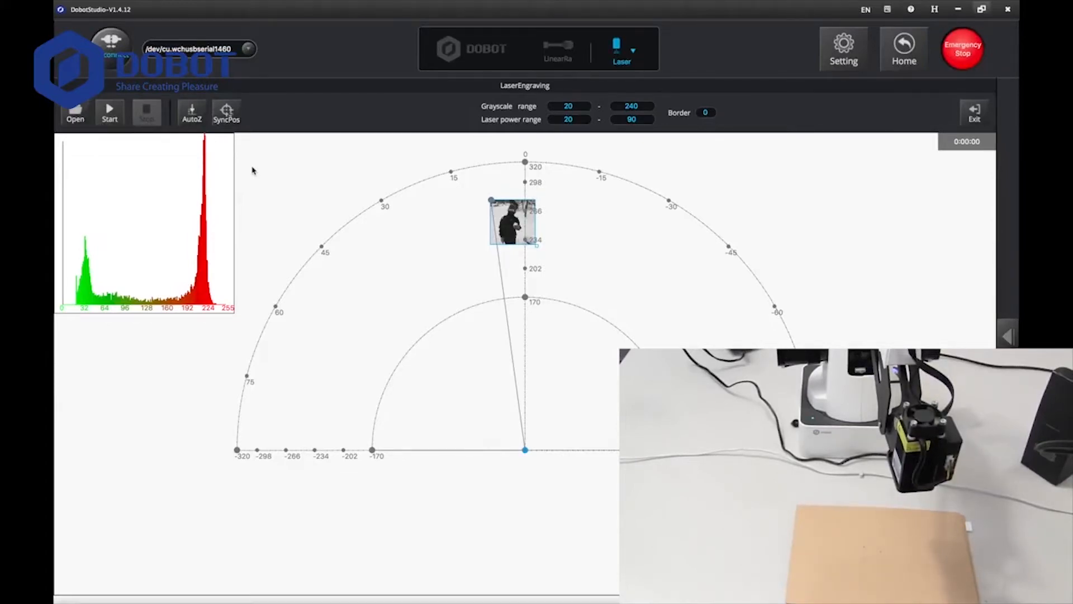
{"action": "mouse_move", "coordinate": [218, 166]}
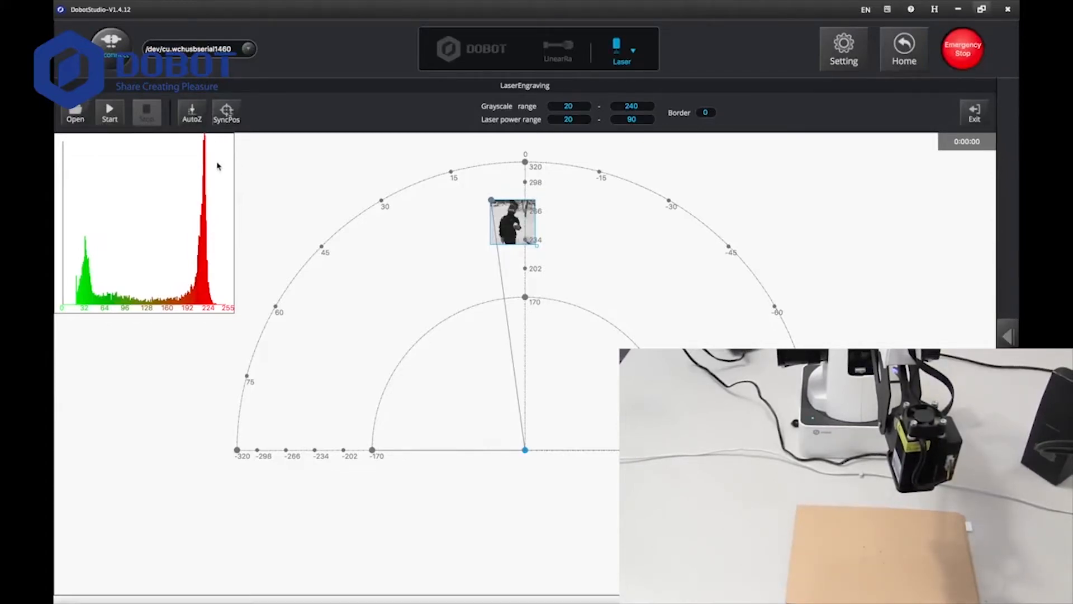